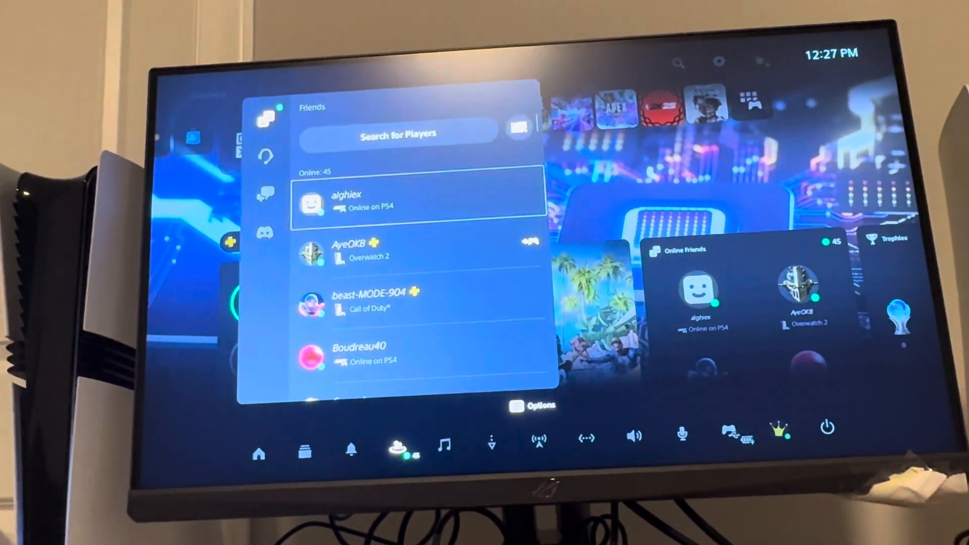
pyautogui.click(347, 197)
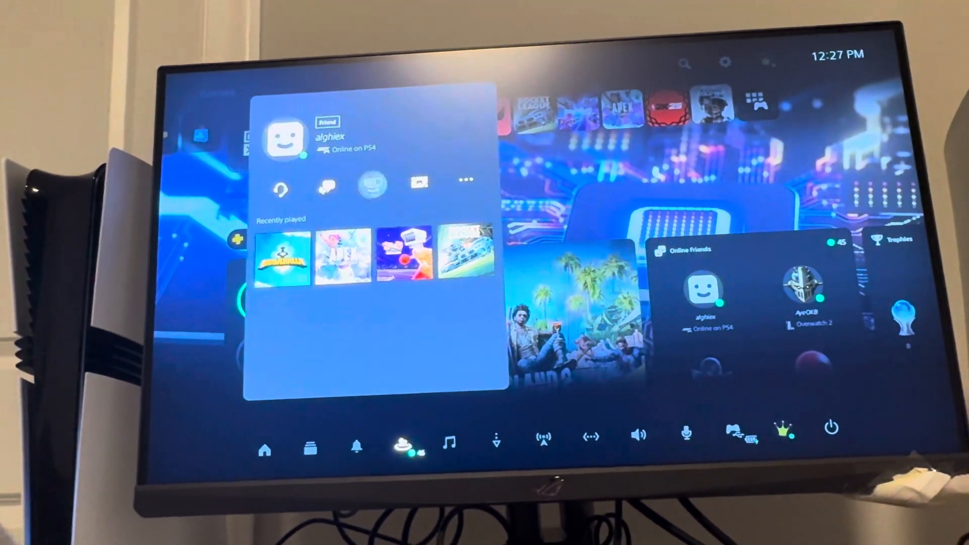